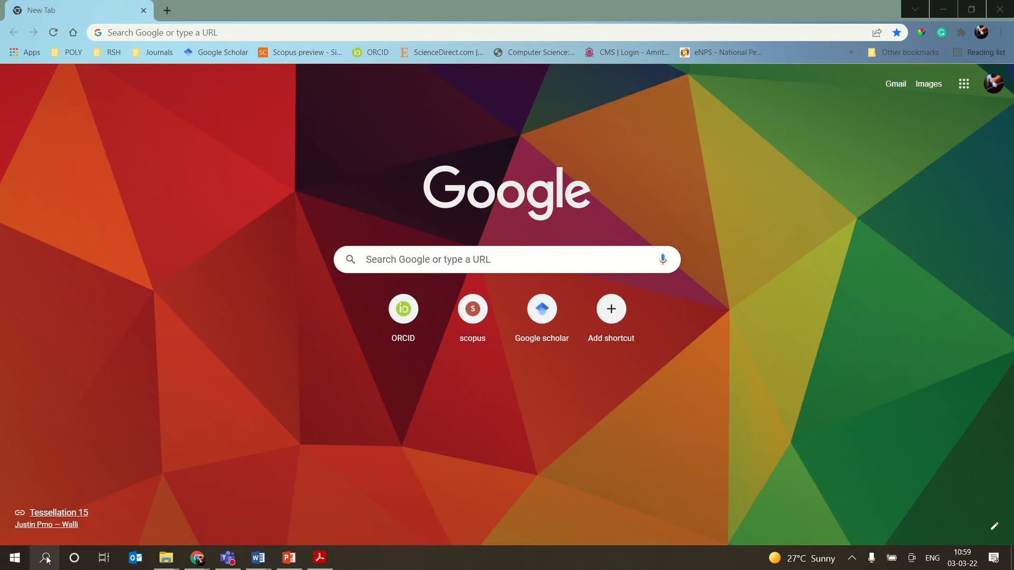
- Launch the AnyDesk desktop app from the Windows search panel's Recent list
click(45, 557)
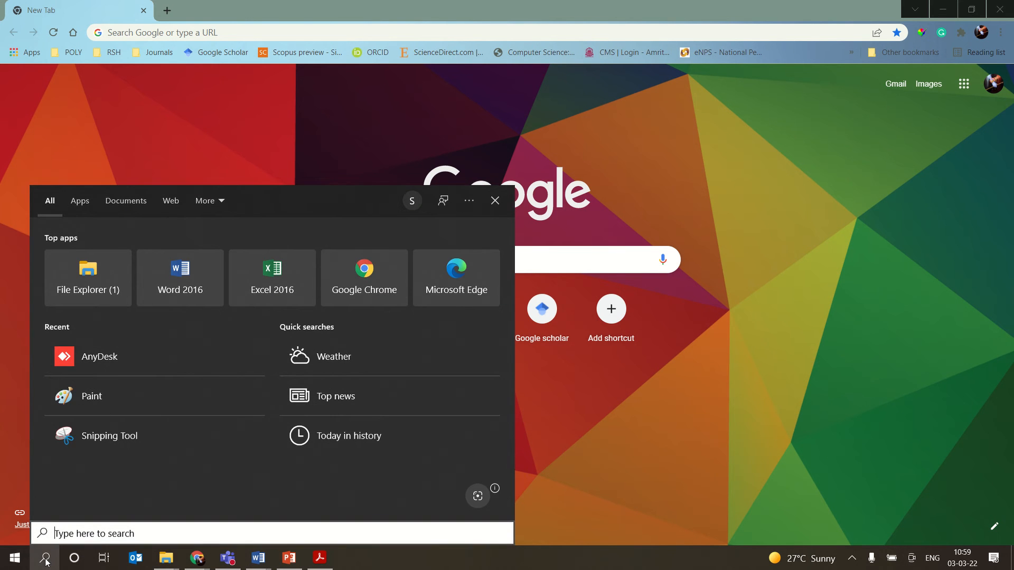
mouse_move(109, 352)
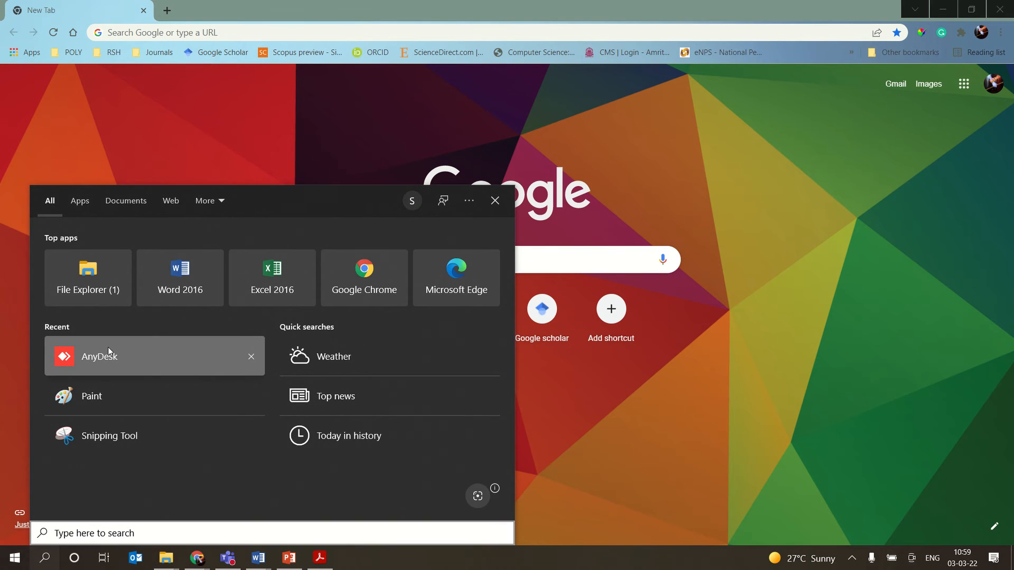
click(99, 357)
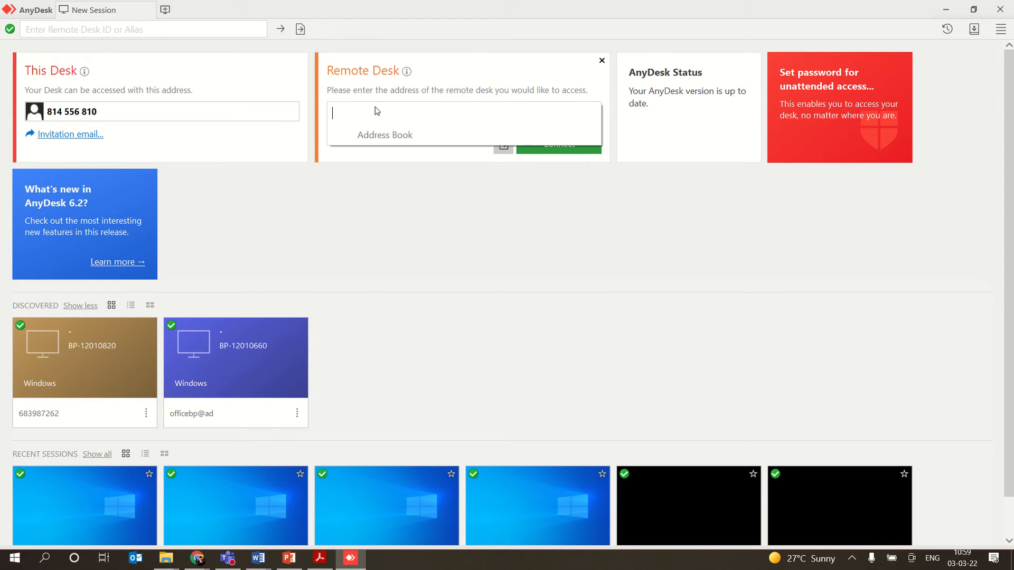
text(717)
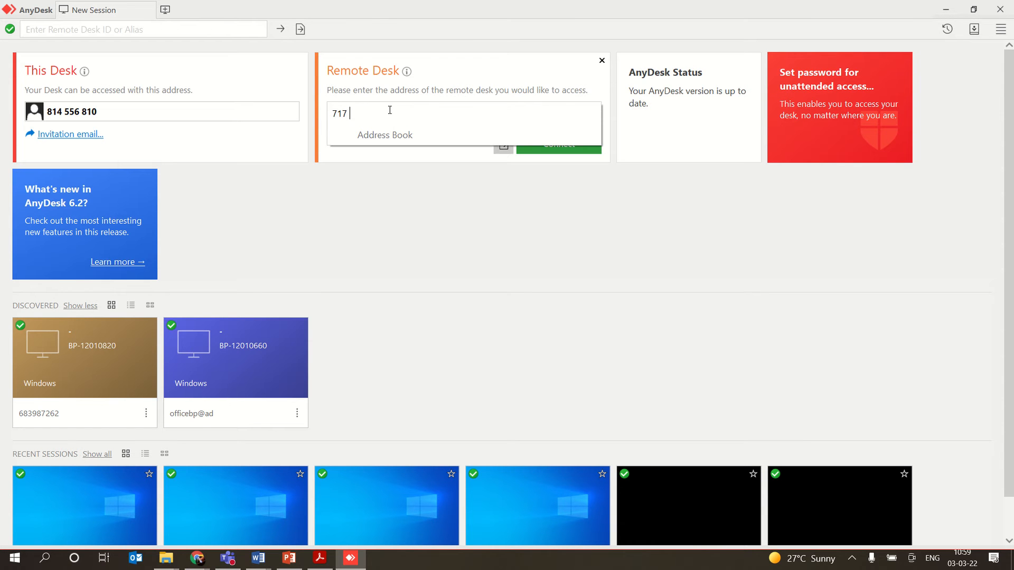
text(558)
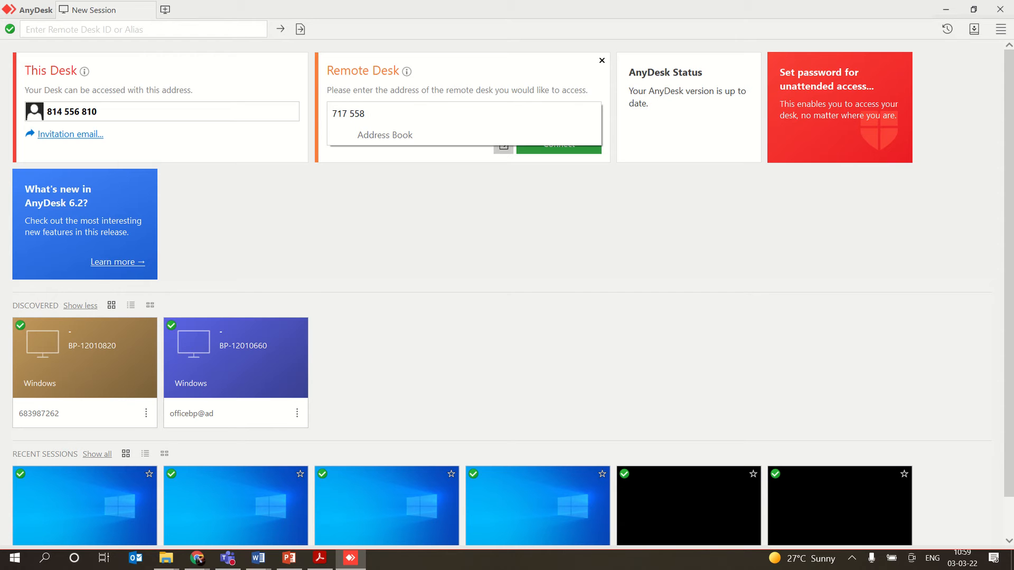
text(908)
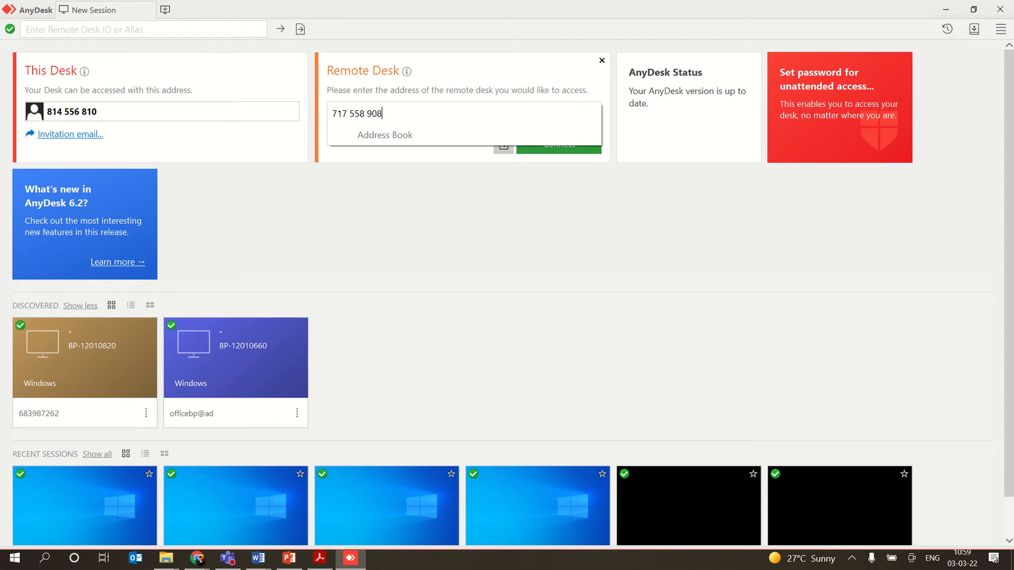
click(559, 144)
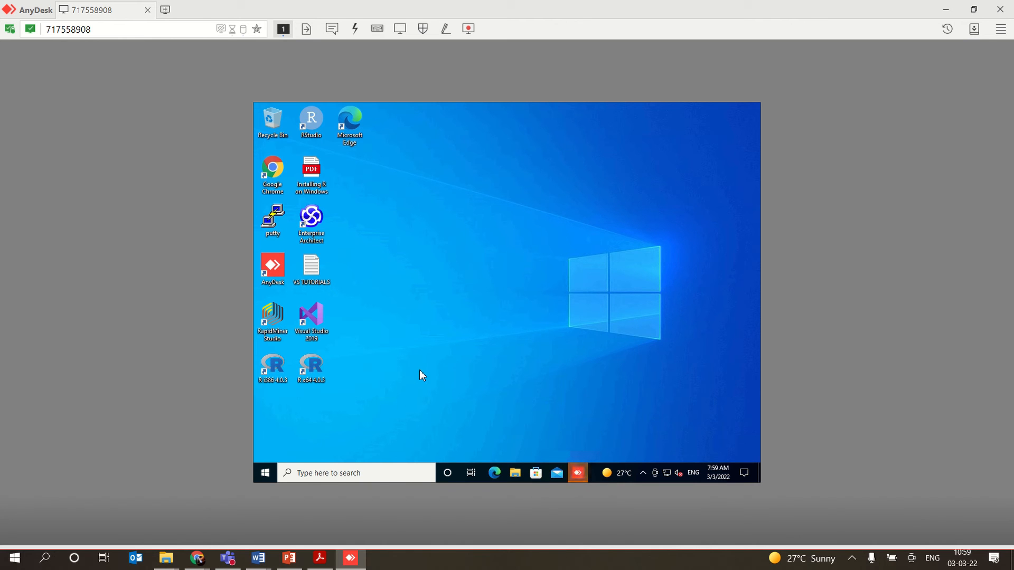
mouse_move(408, 355)
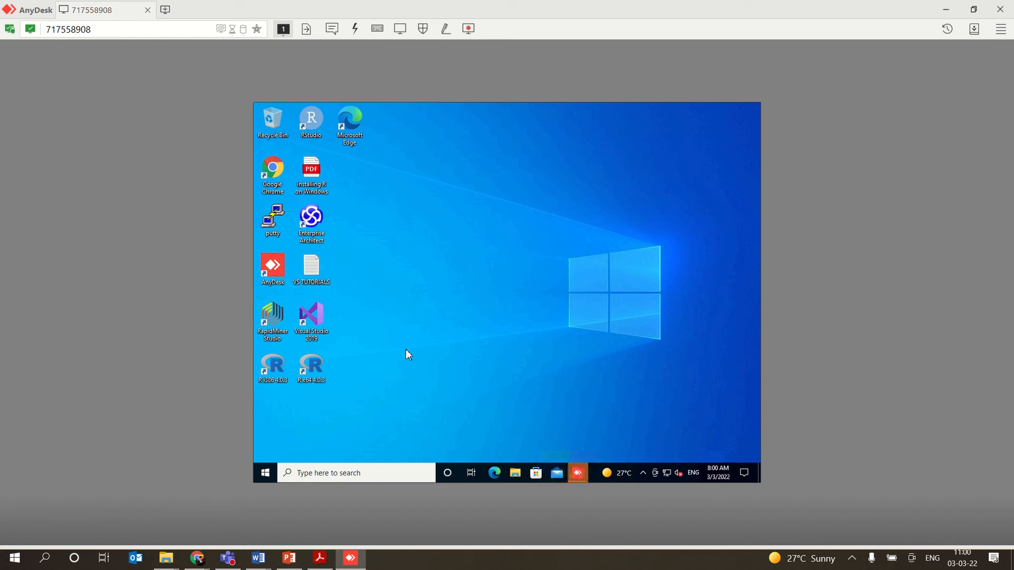
mouse_move(375, 277)
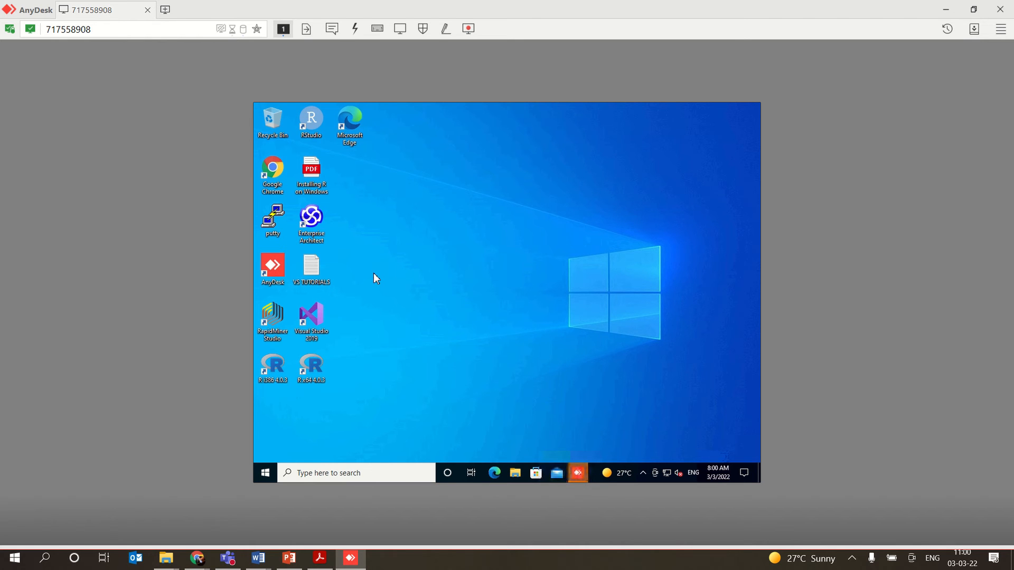
mouse_move(341, 186)
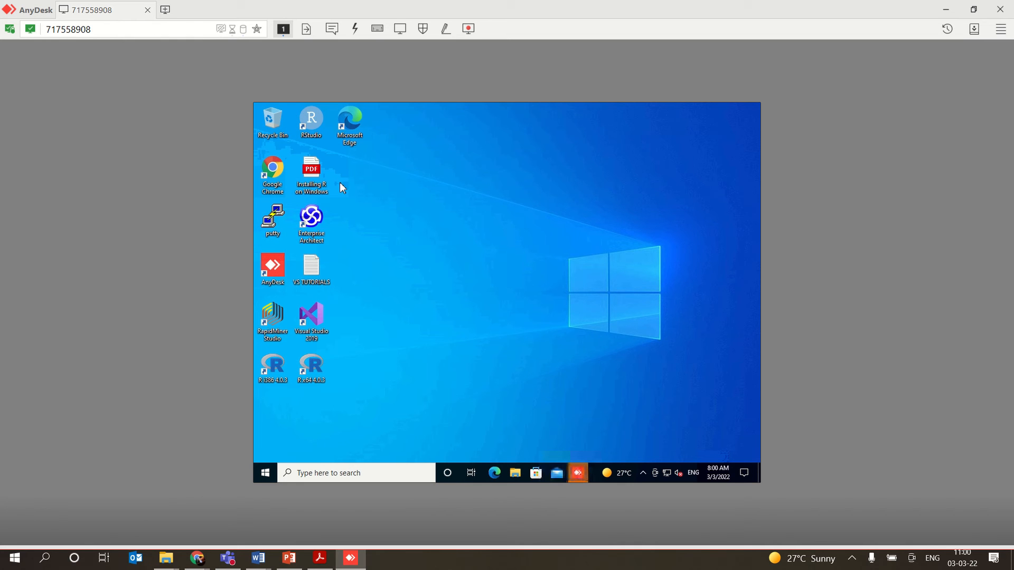
mouse_move(626, 336)
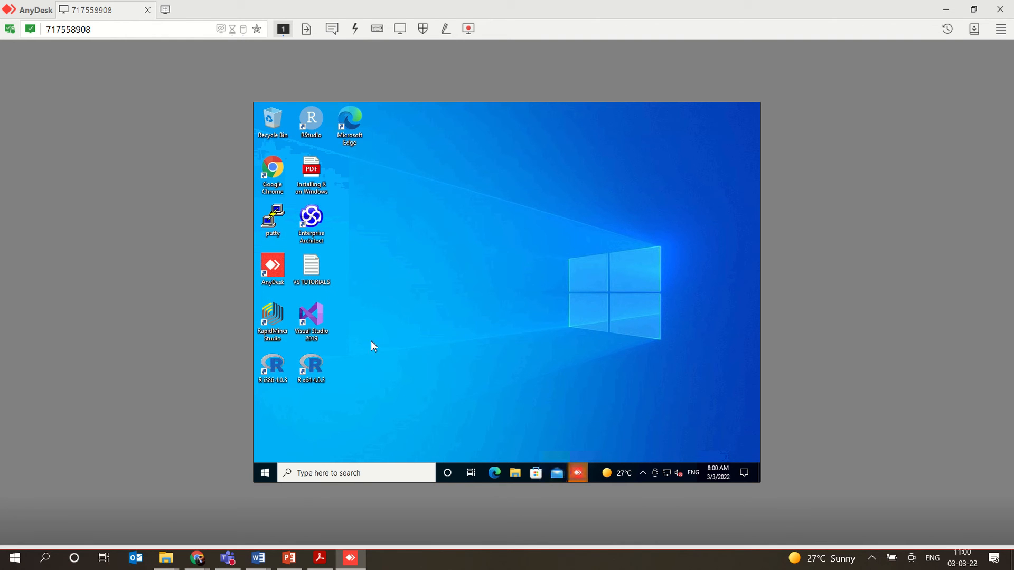
mouse_move(555, 313)
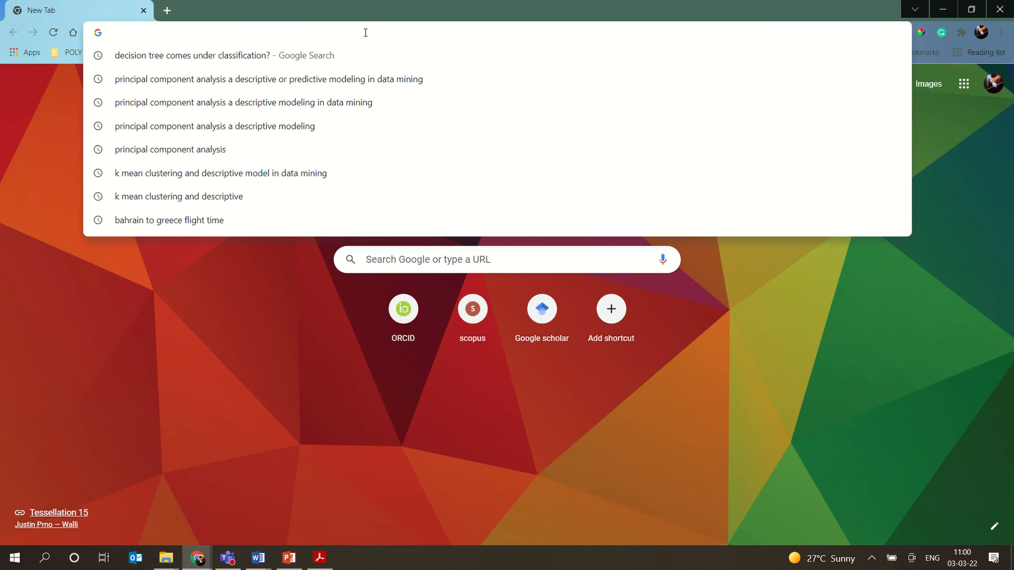
- Search 'anydesk web' in Chrome and reach the AnyDesk Web Client page at go.anydesk.com
text(anydesk web)
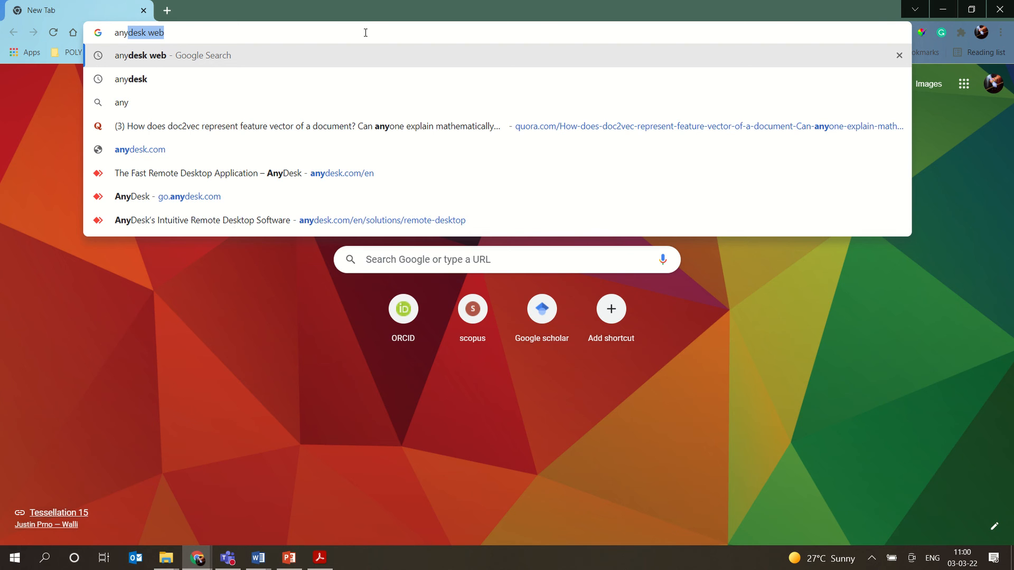
key(Enter)
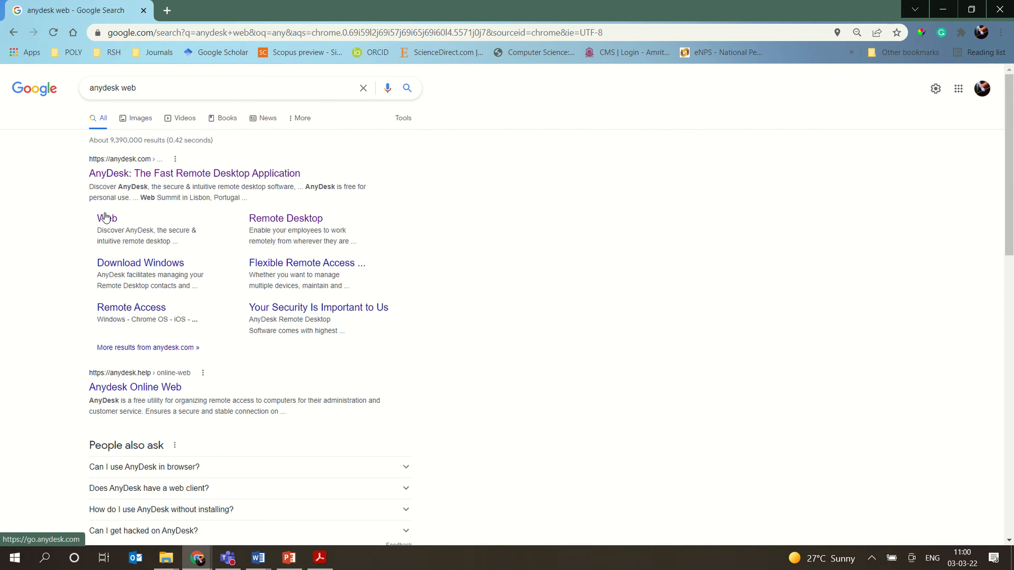
click(108, 217)
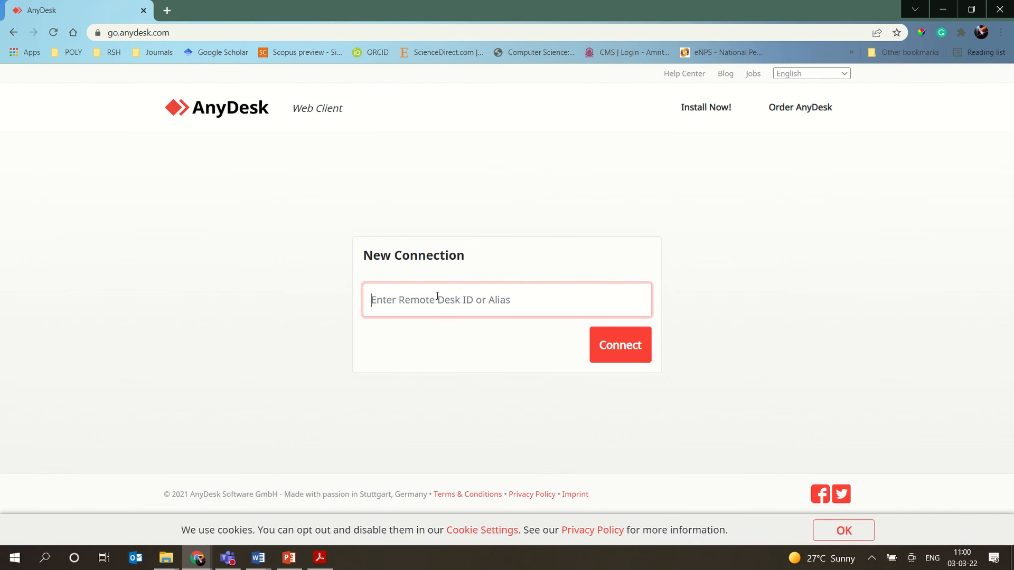
text(717)
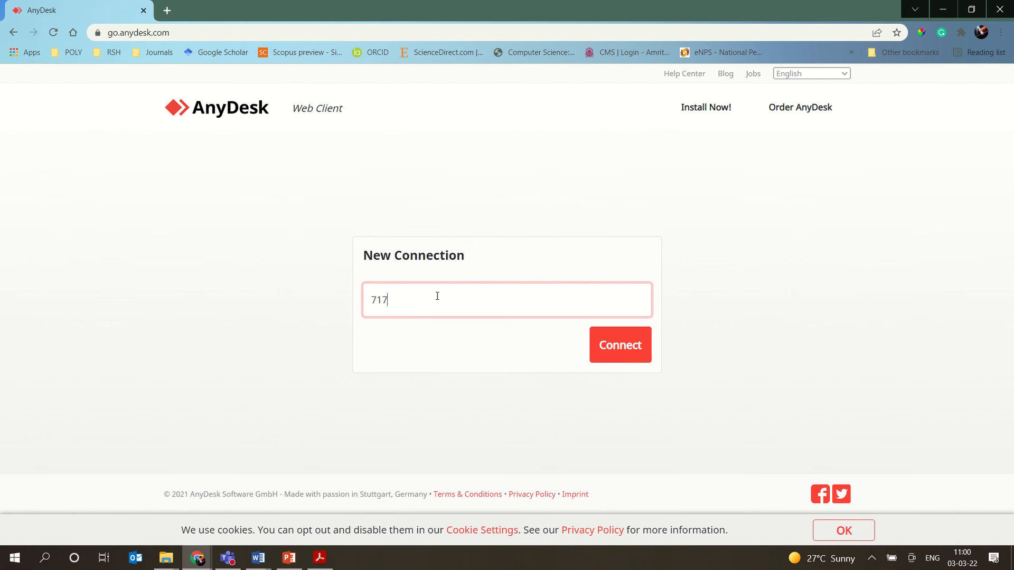
text(558)
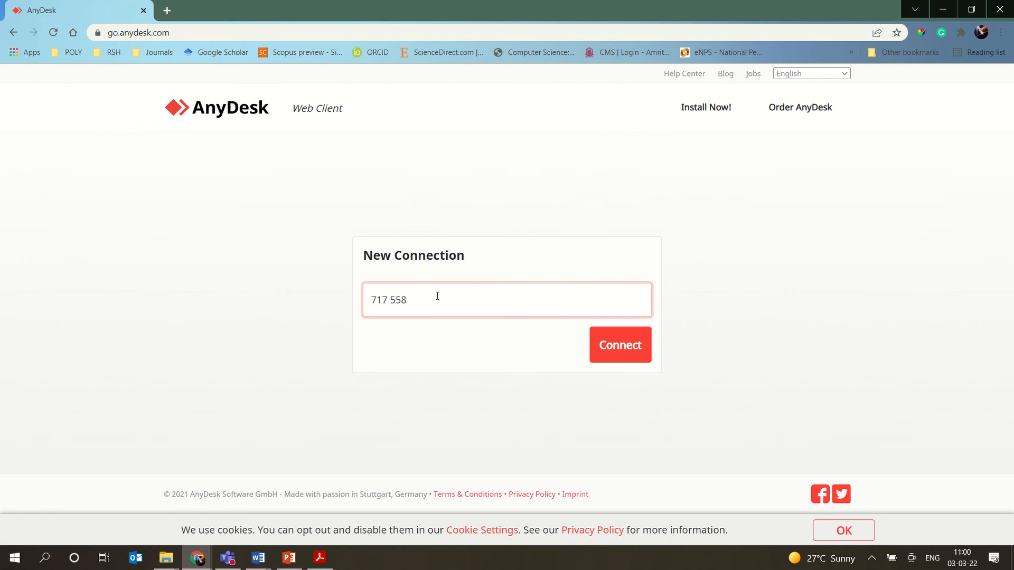
text(908)
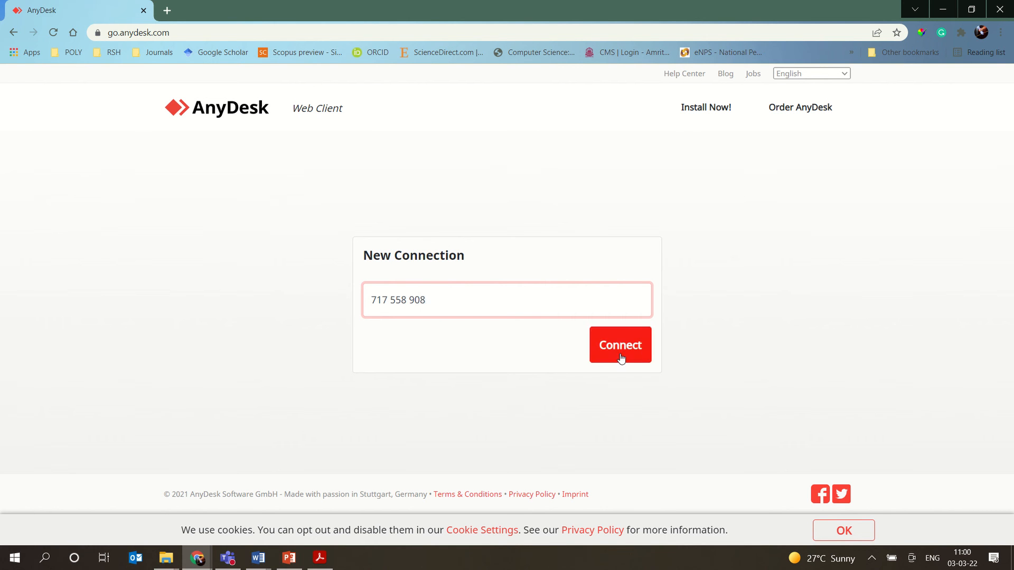
click(621, 344)
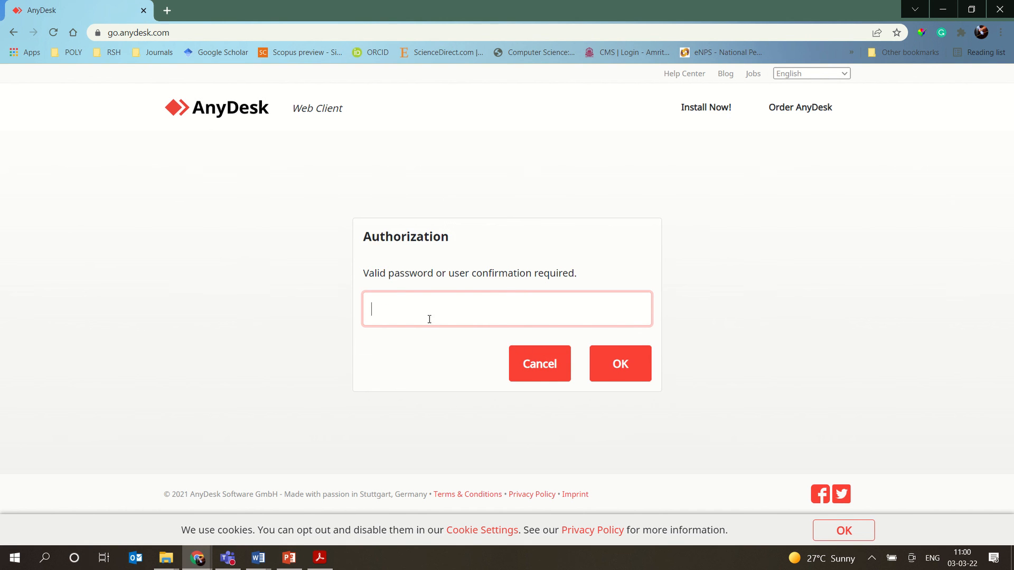
- Submit the remote desk's access password so the web session shows the remote Windows desktop
click(620, 364)
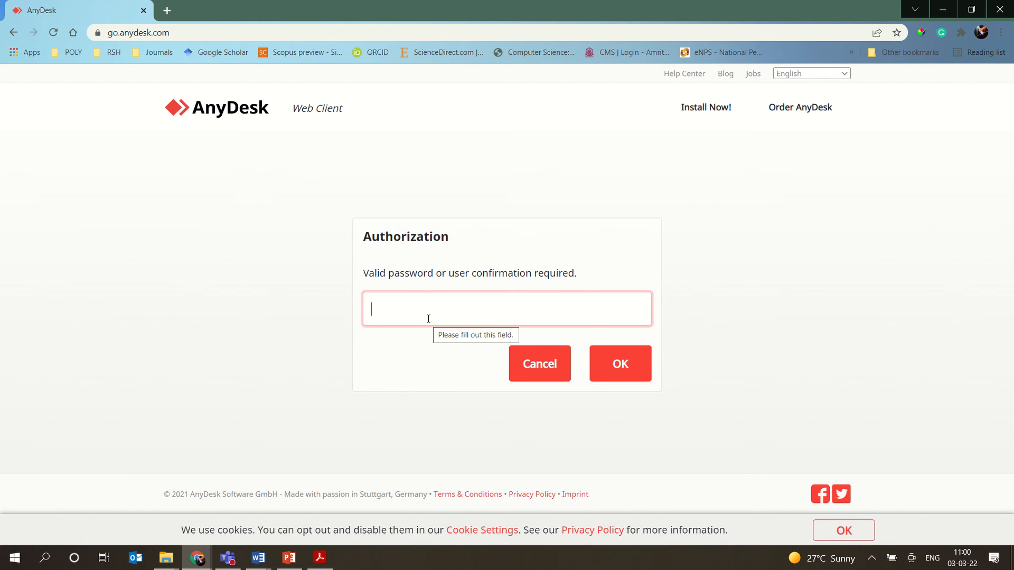
text(***)
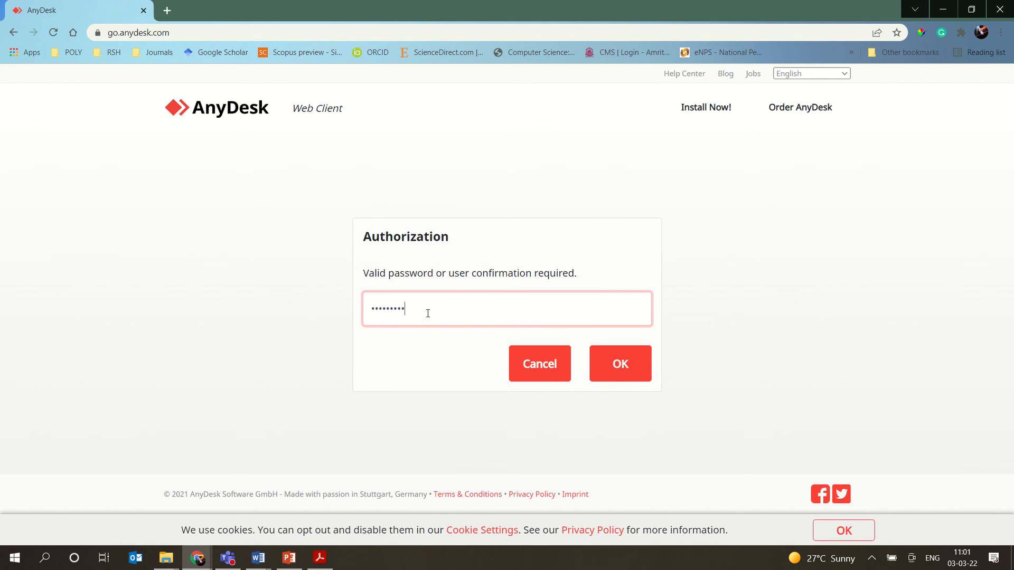
click(620, 363)
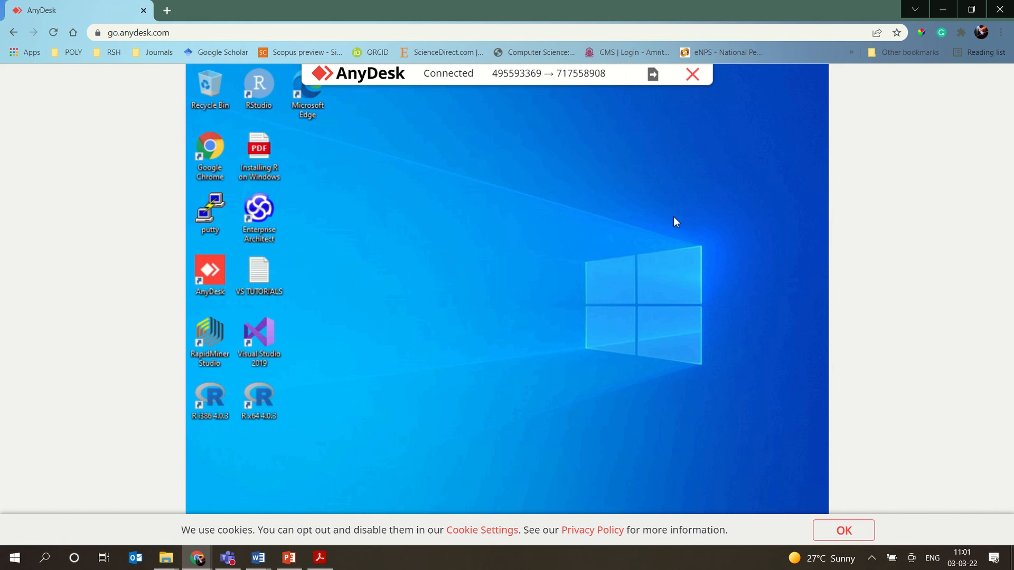
mouse_move(352, 305)
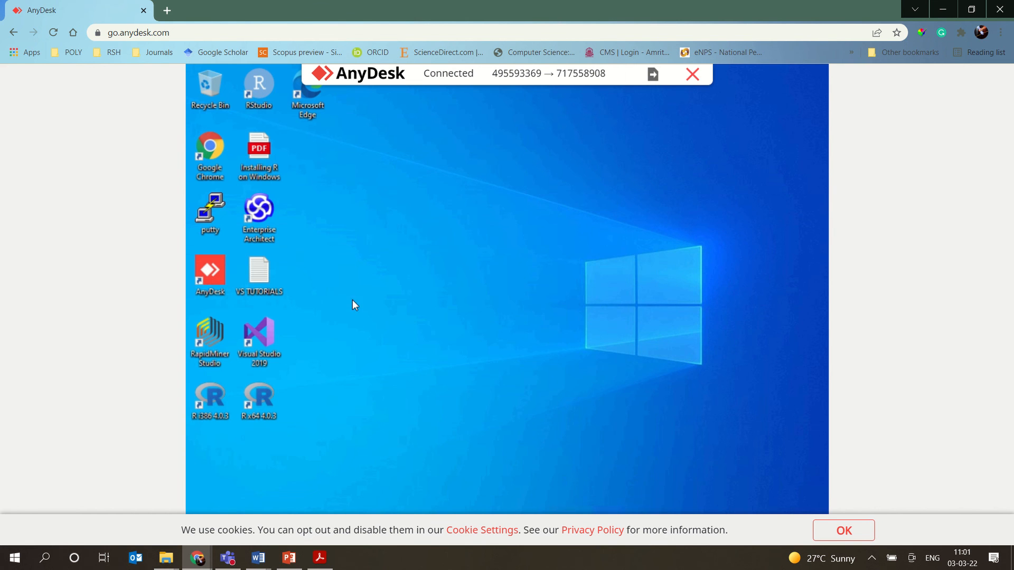
mouse_move(491, 137)
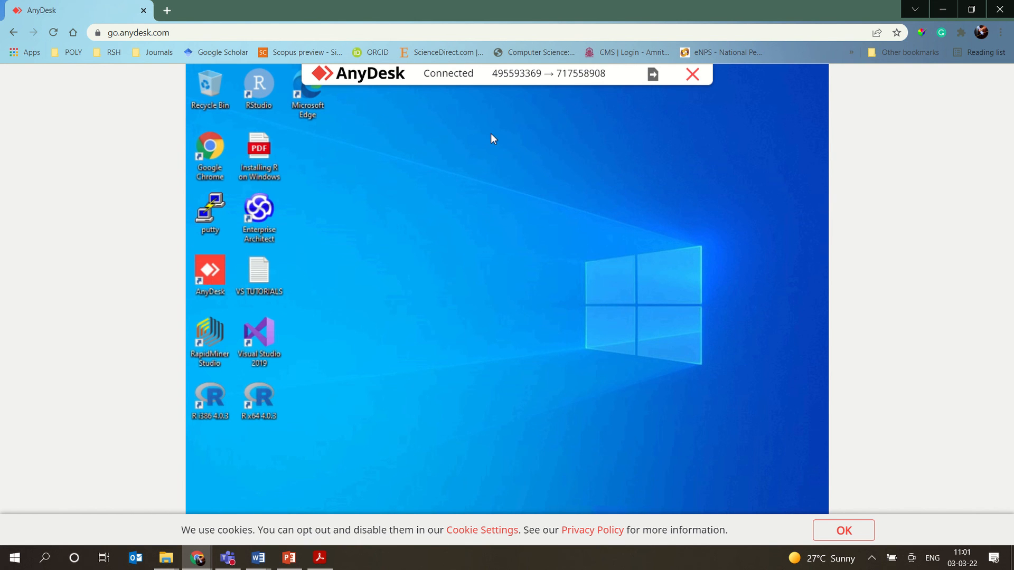
mouse_move(303, 360)
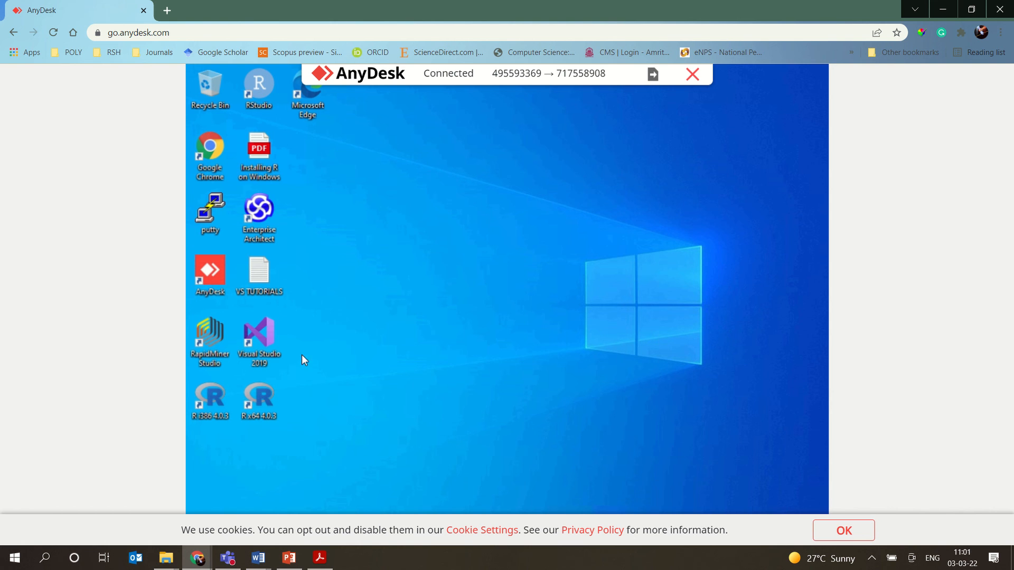
mouse_move(148, 66)
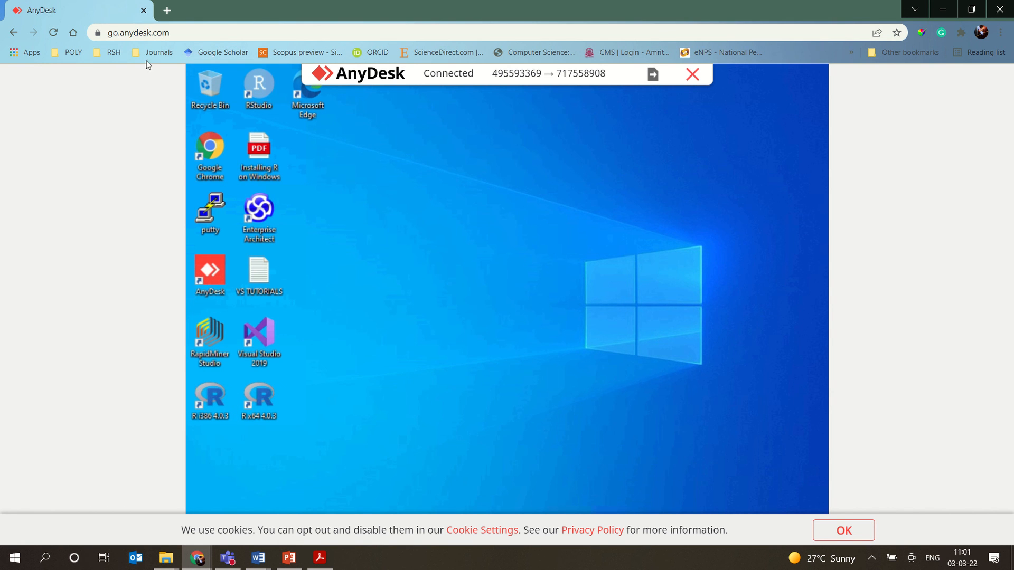
mouse_move(350, 284)
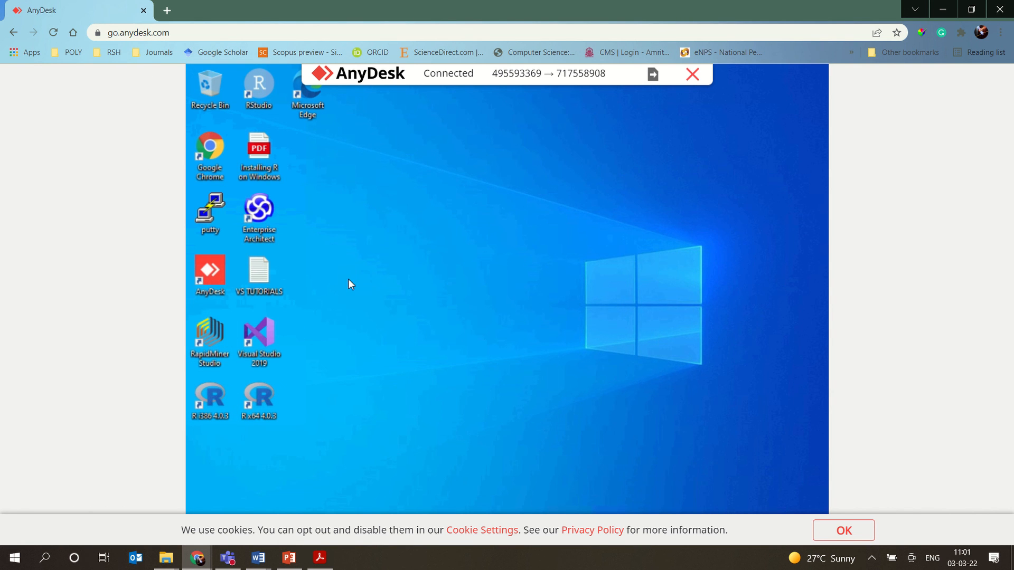
mouse_move(438, 290)
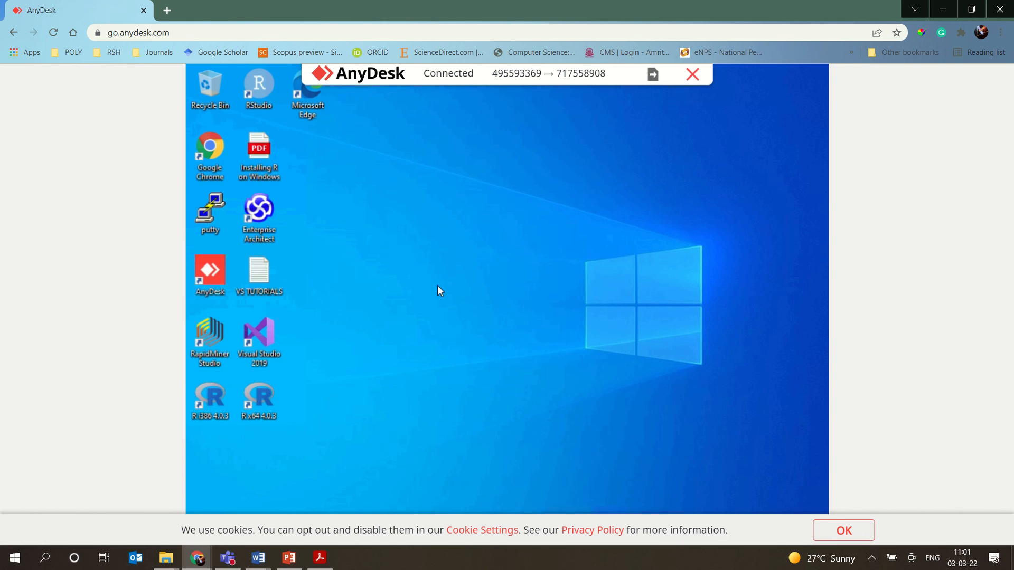
mouse_move(460, 264)
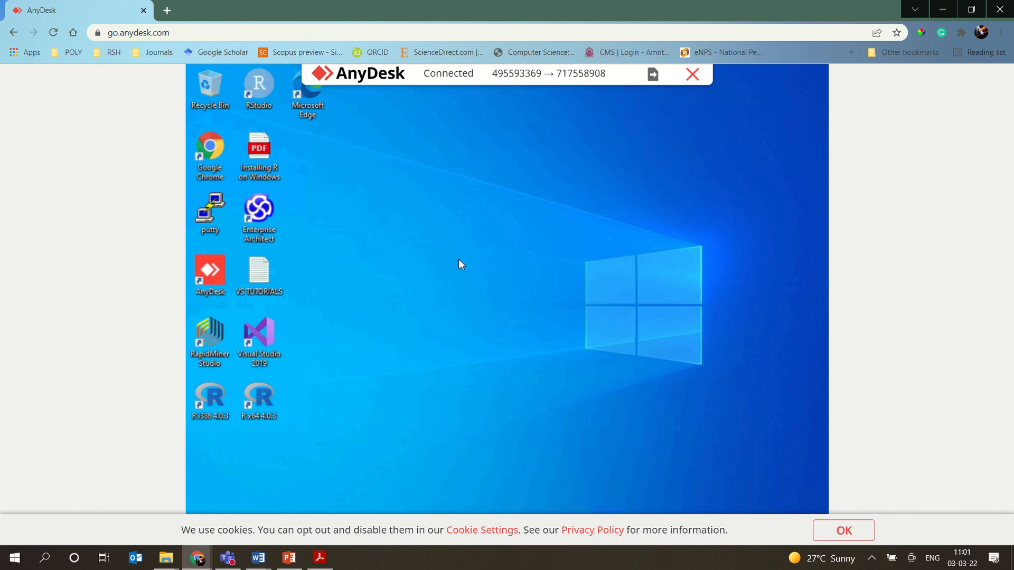
mouse_move(524, 264)
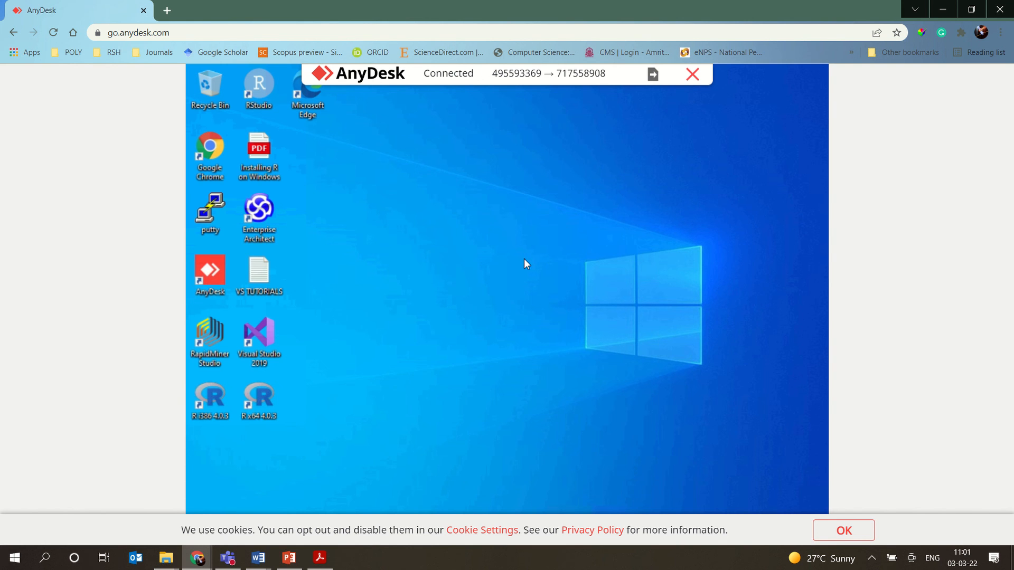
mouse_move(532, 237)
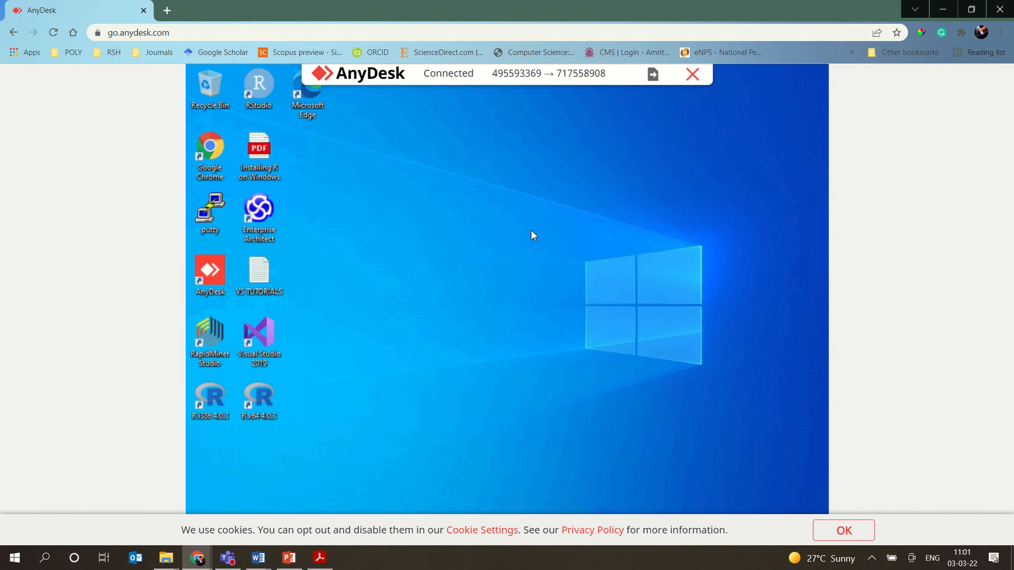